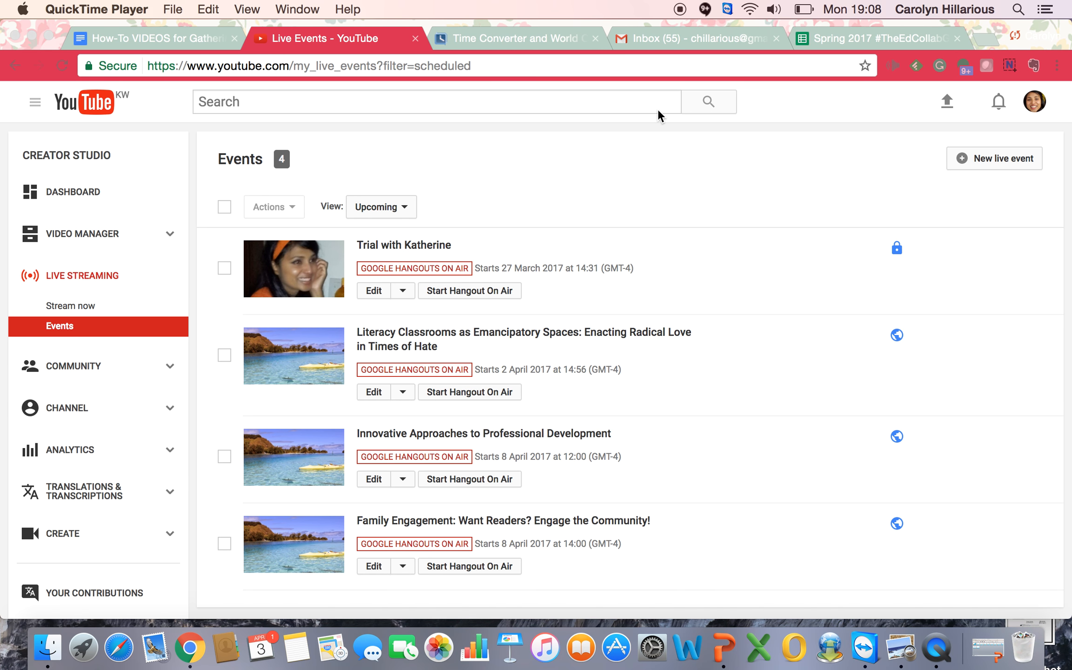
mouse_move(441, 354)
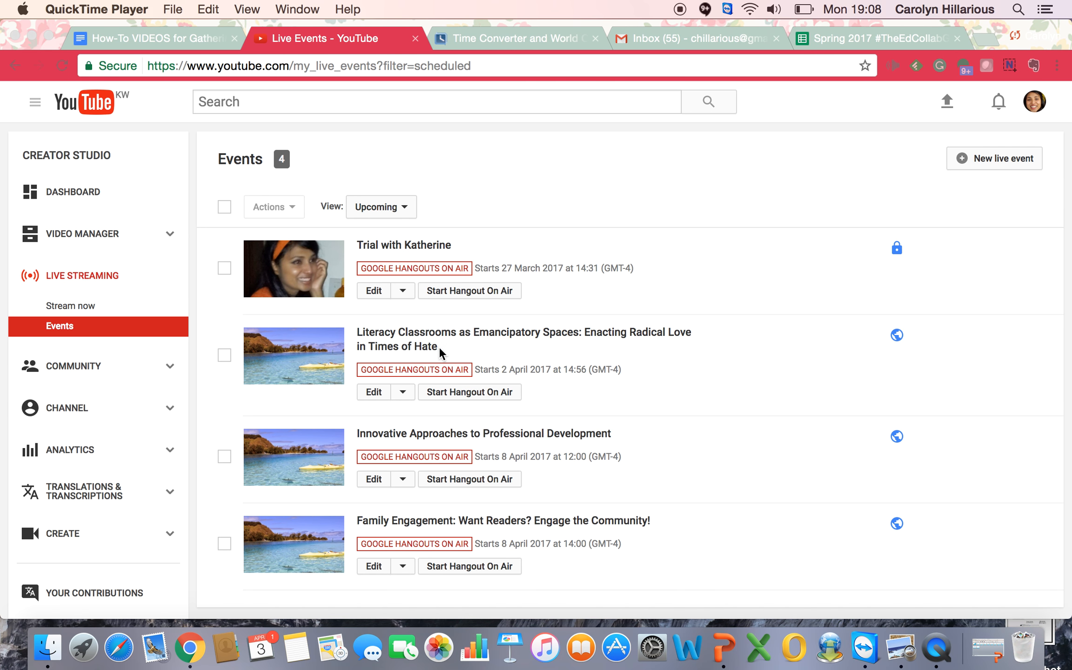
mouse_move(517, 524)
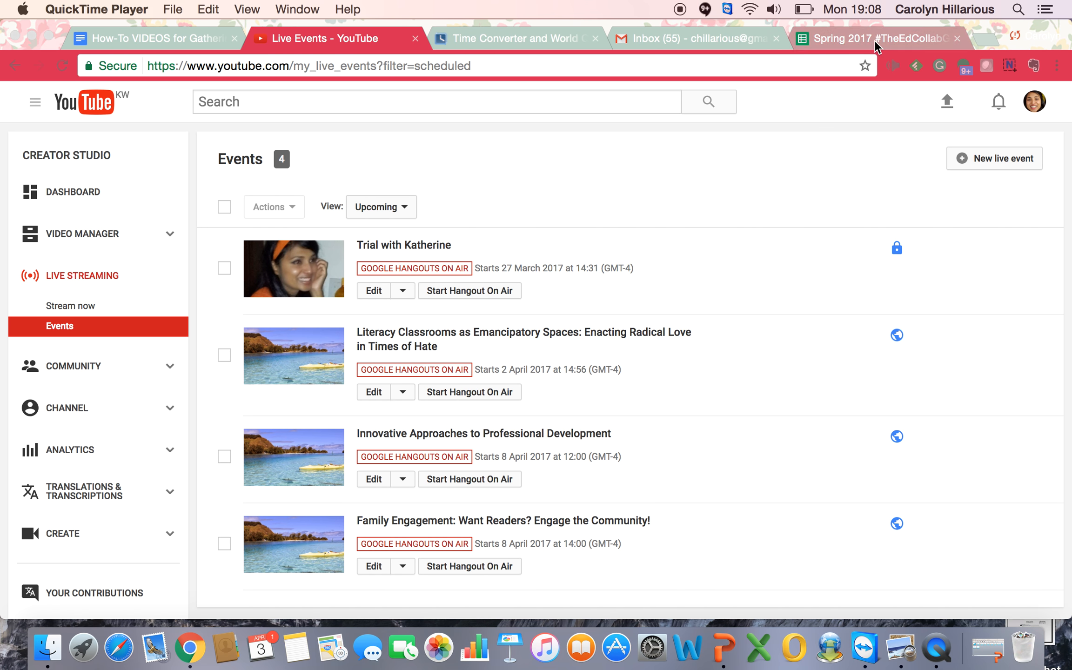
- Switch to the Spring 2017 #TheEdCollabGathering schedule spreadsheet in Google Sheets
click(882, 37)
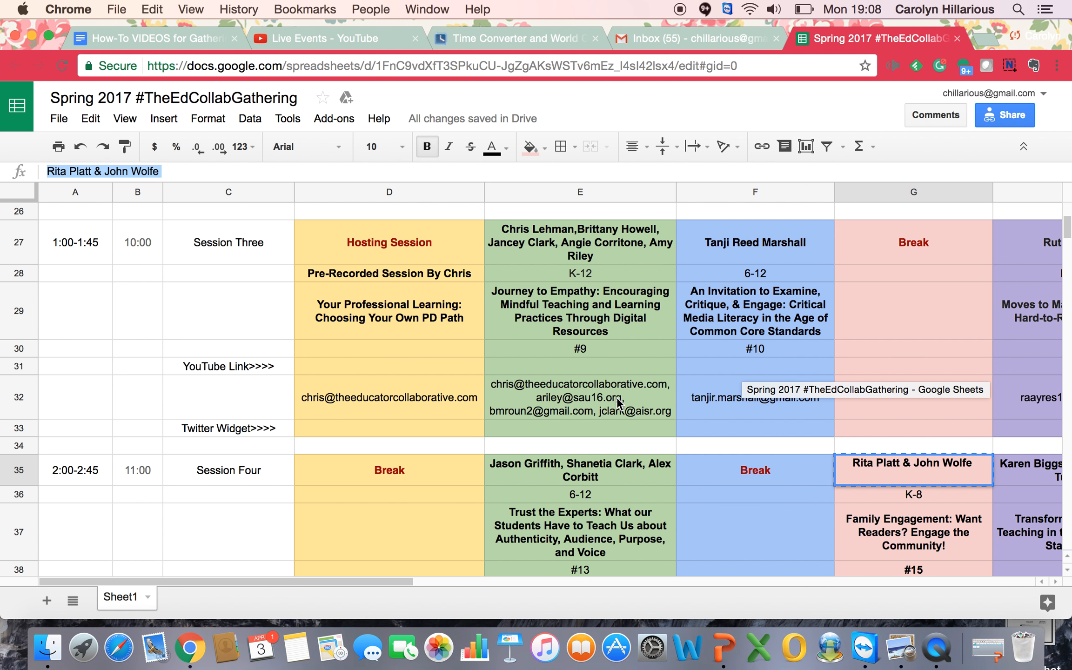
mouse_move(350, 38)
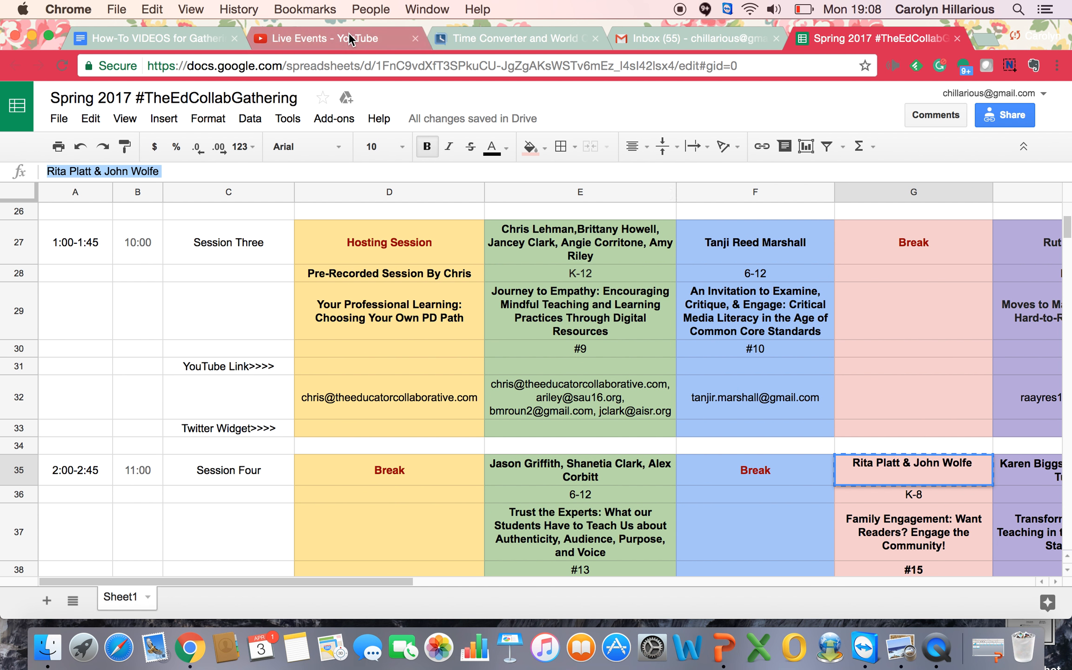
- Return to Live Events and open the Innovative Approaches to Professional Development event
click(321, 38)
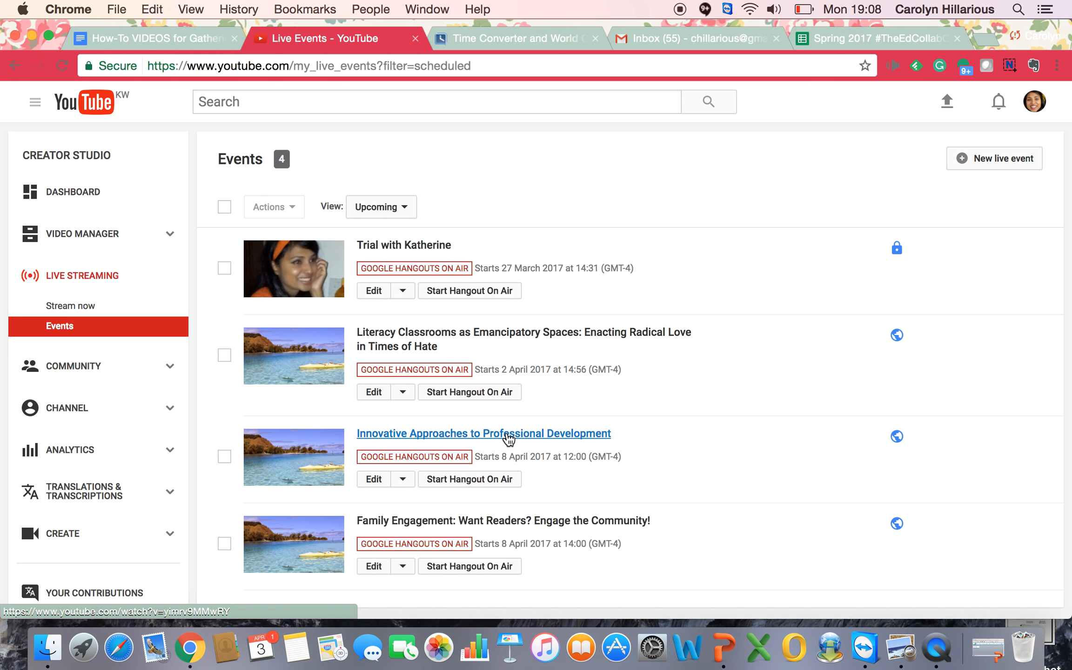
click(482, 434)
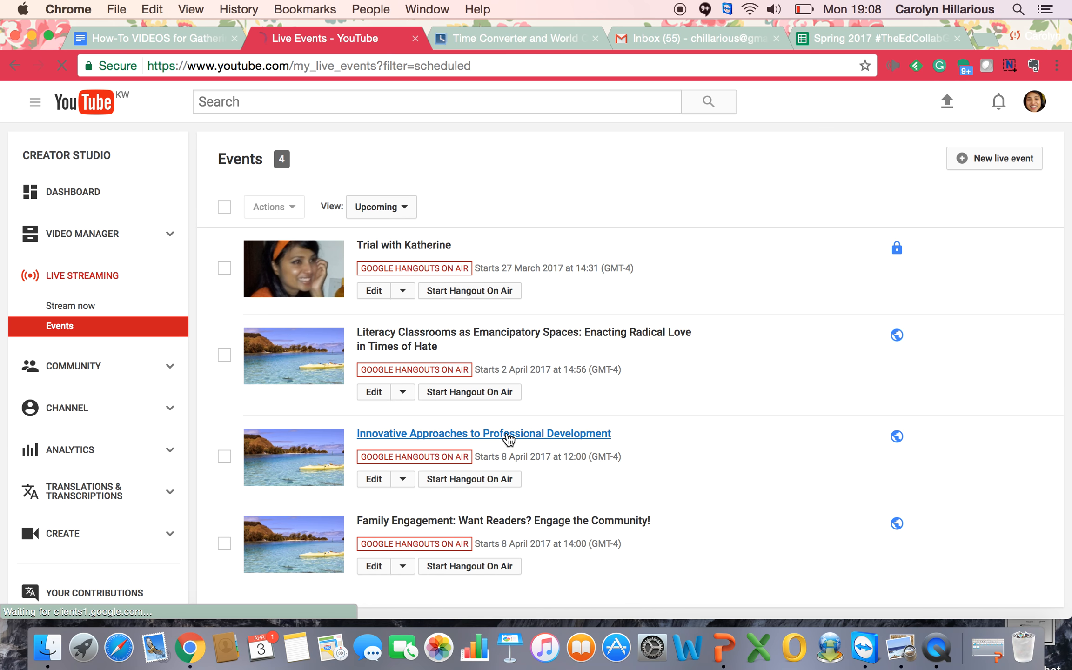
click(483, 432)
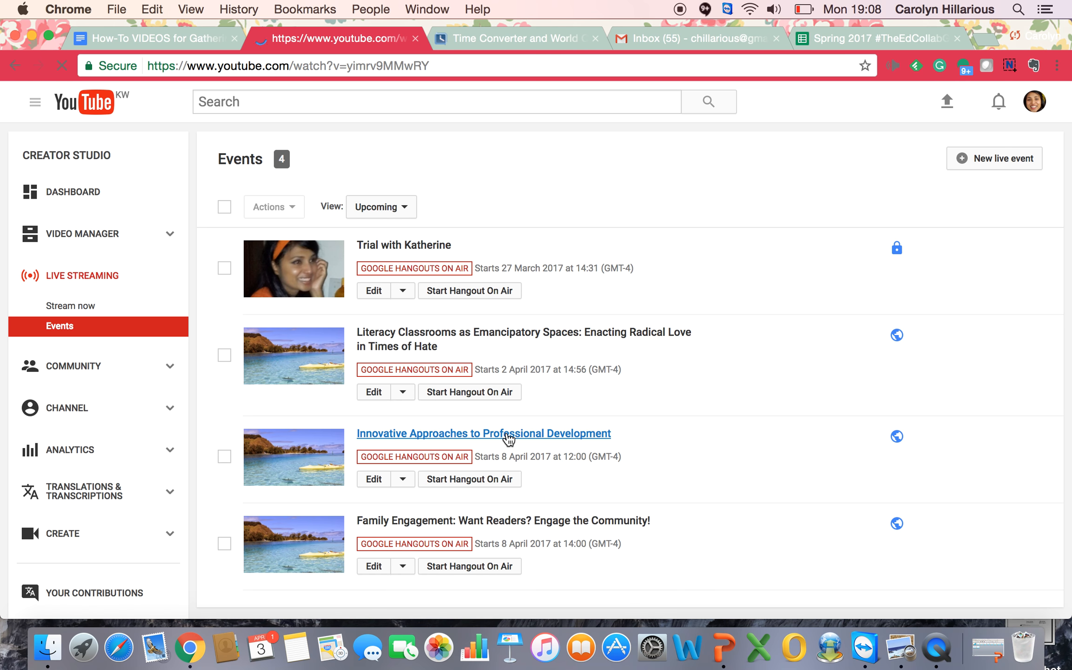
- Load the event's watch page and scroll to its details showing live in 4 days
click(483, 433)
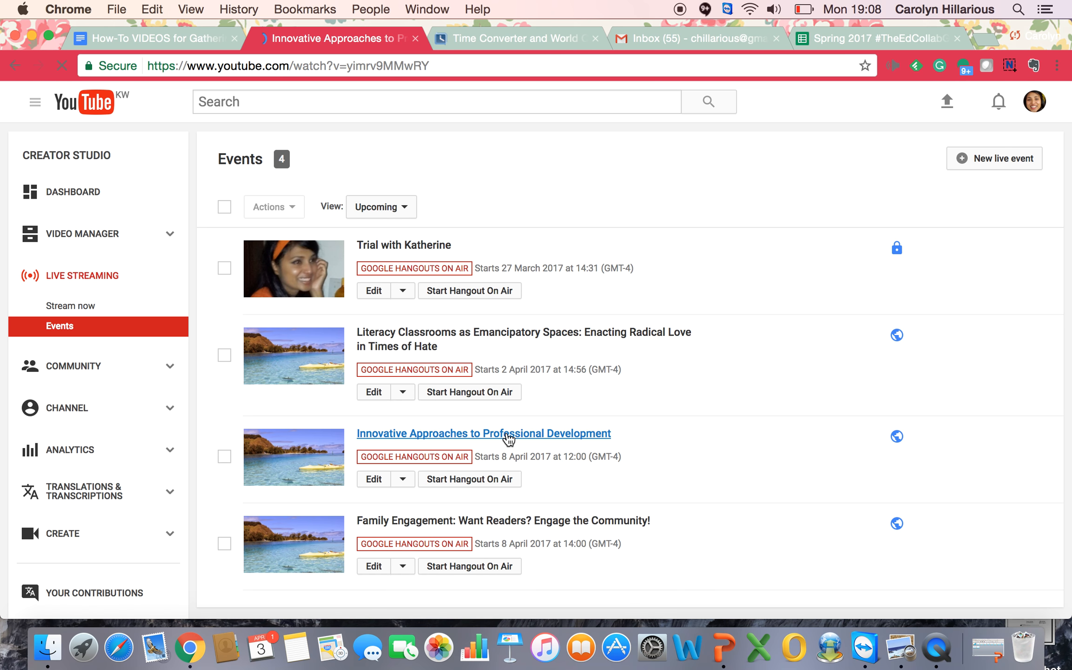
click(483, 433)
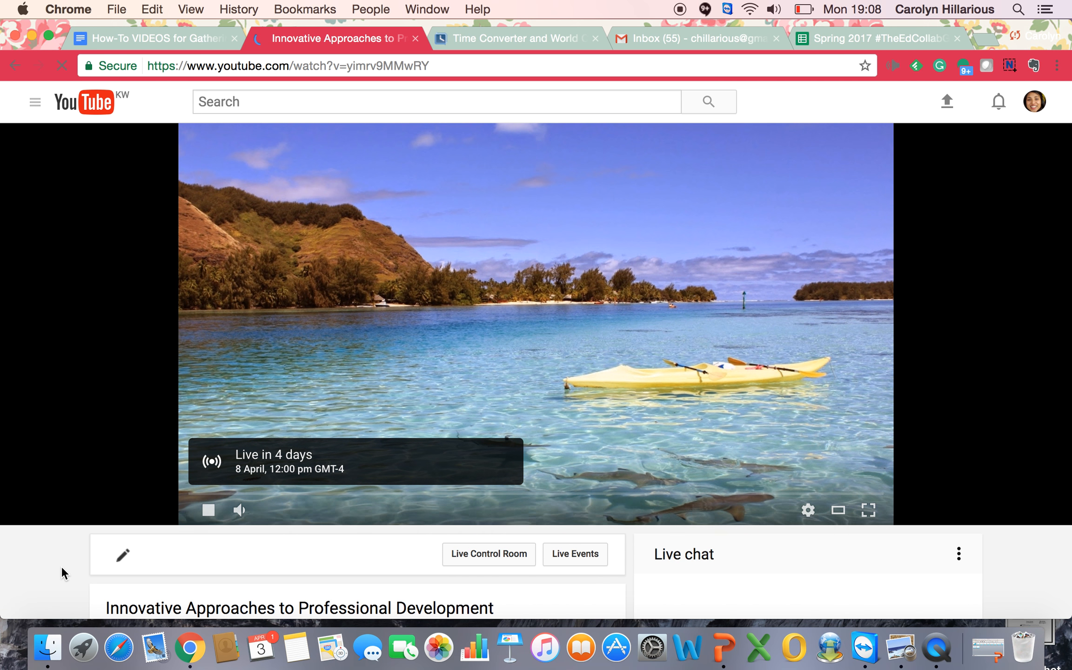
scroll(down, 3)
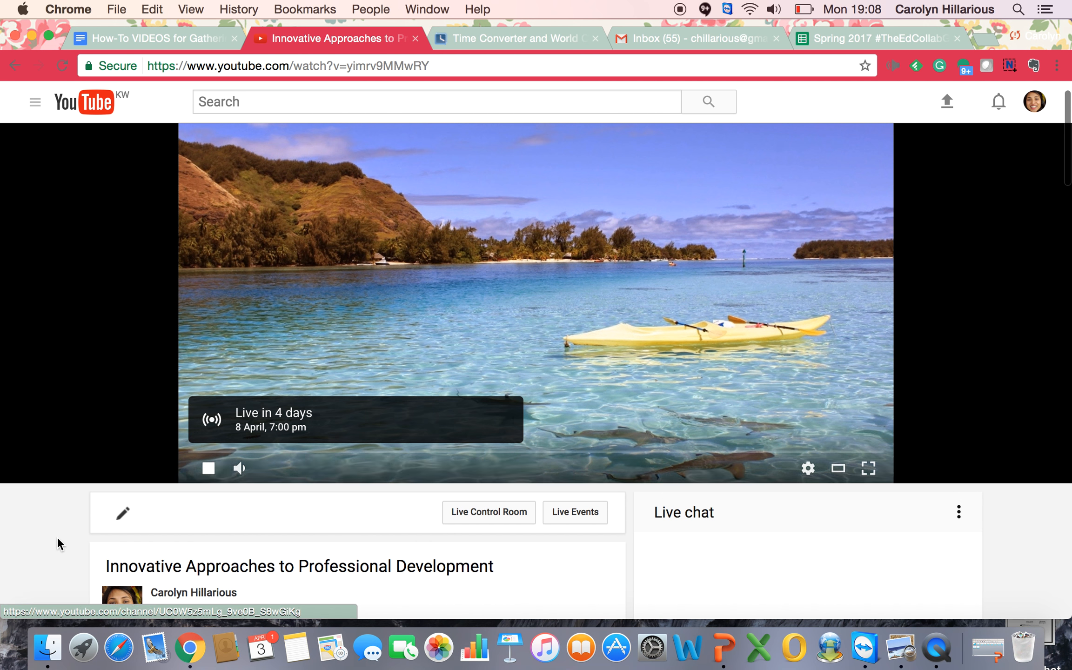
scroll(down, 3)
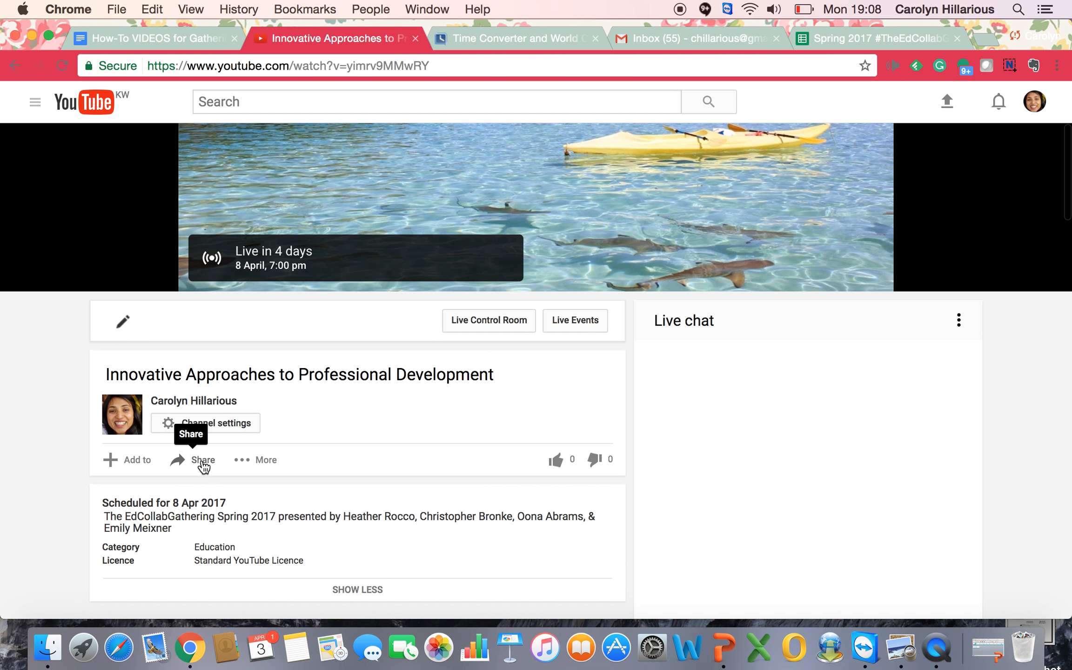
click(202, 459)
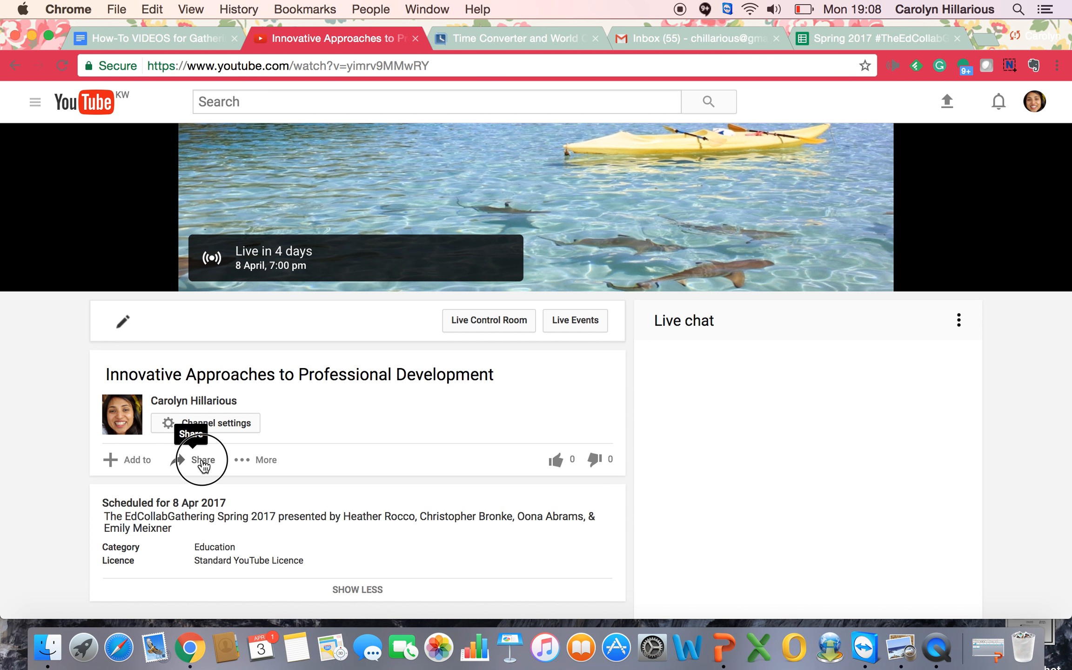
click(202, 460)
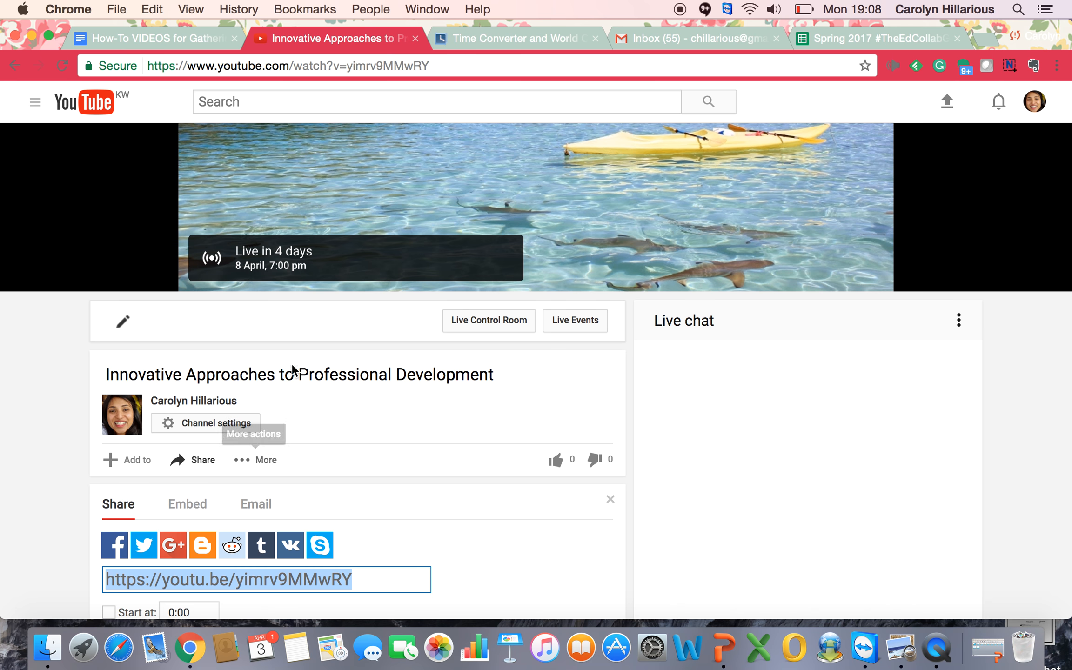
mouse_move(393, 380)
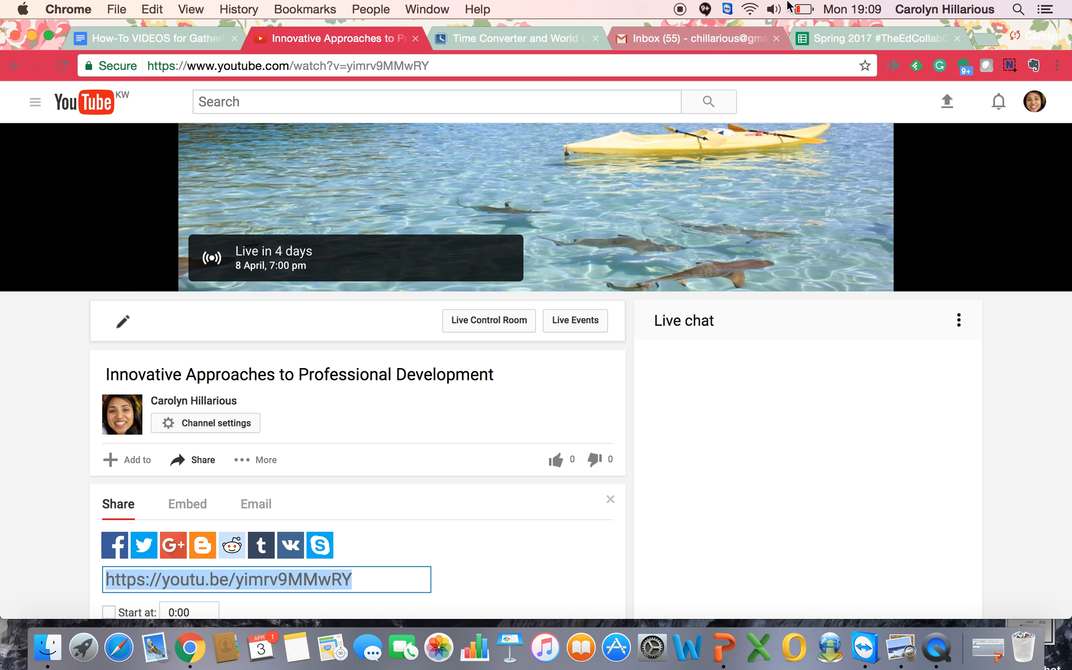
- Return to the schedule sheet and bring session #7's column G rows into view
click(878, 37)
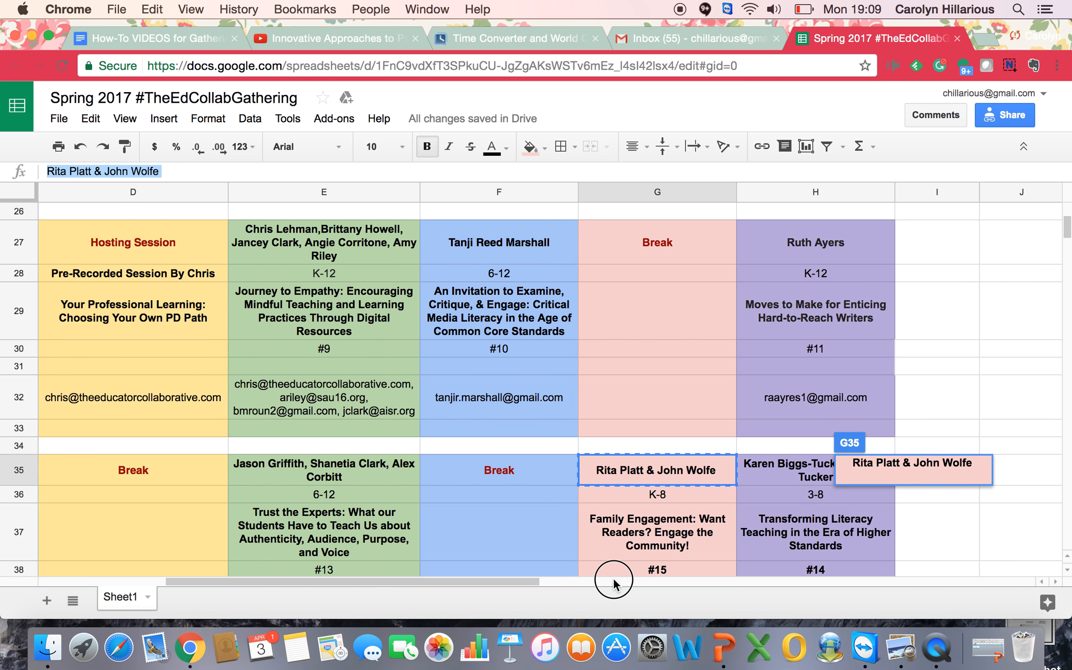
scroll(right, 3)
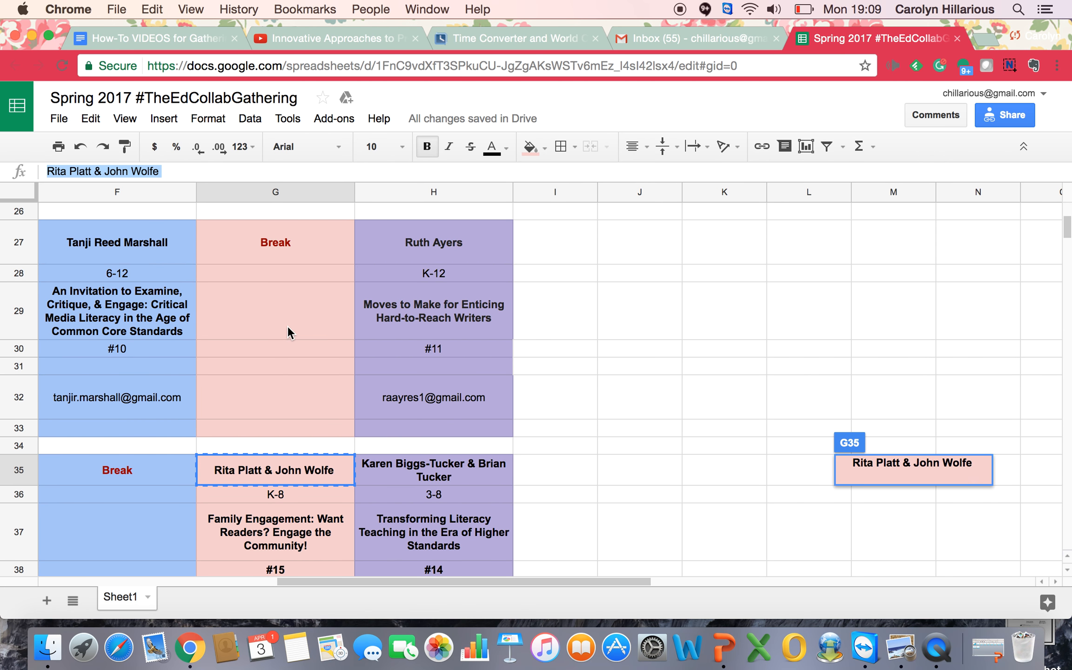
scroll(up, 3)
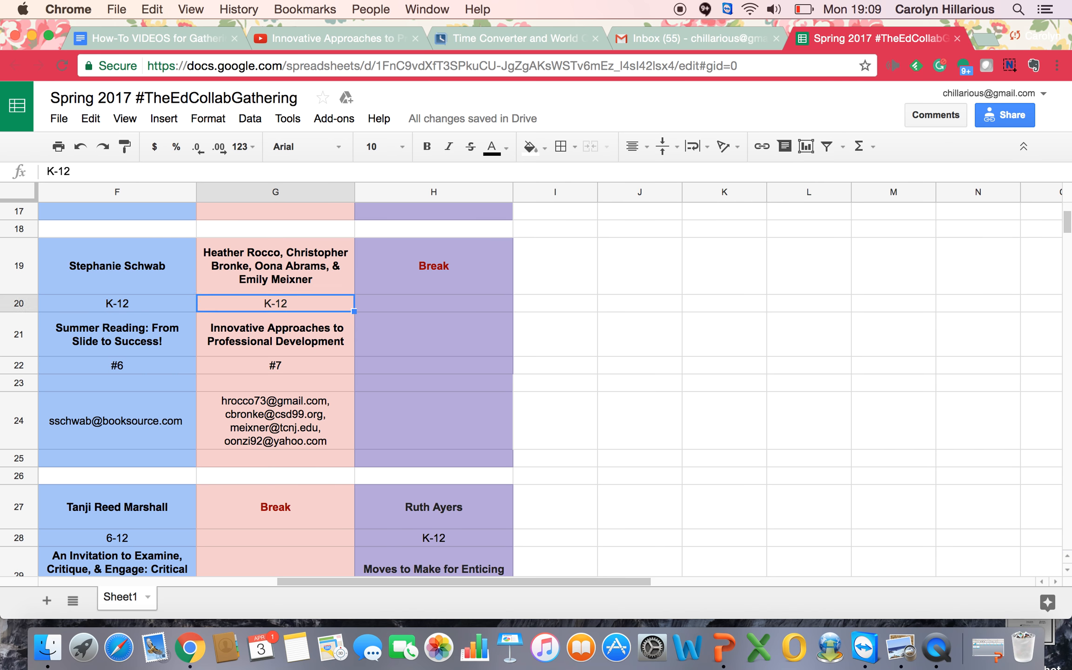
click(274, 475)
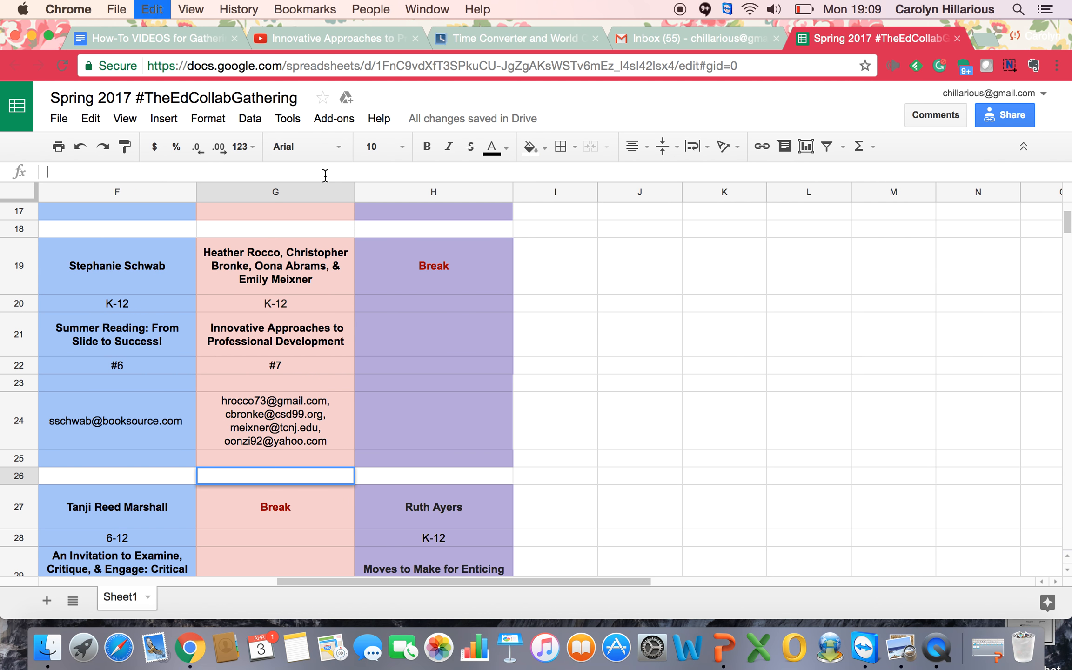
text(https://youtu.be/yimrv9MMwRY)
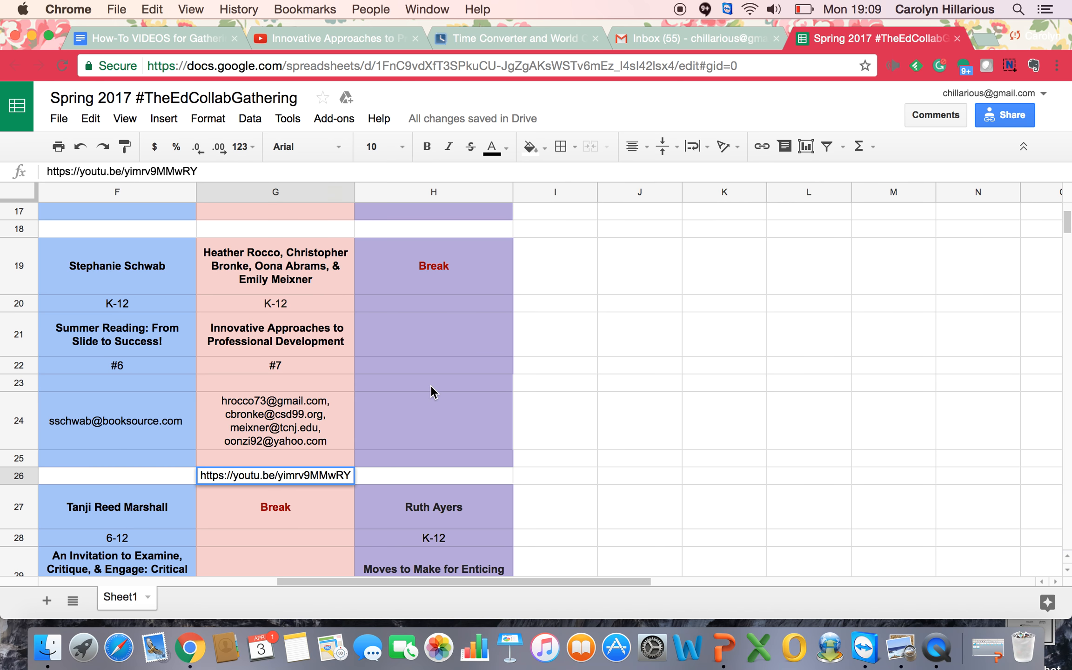
click(433, 382)
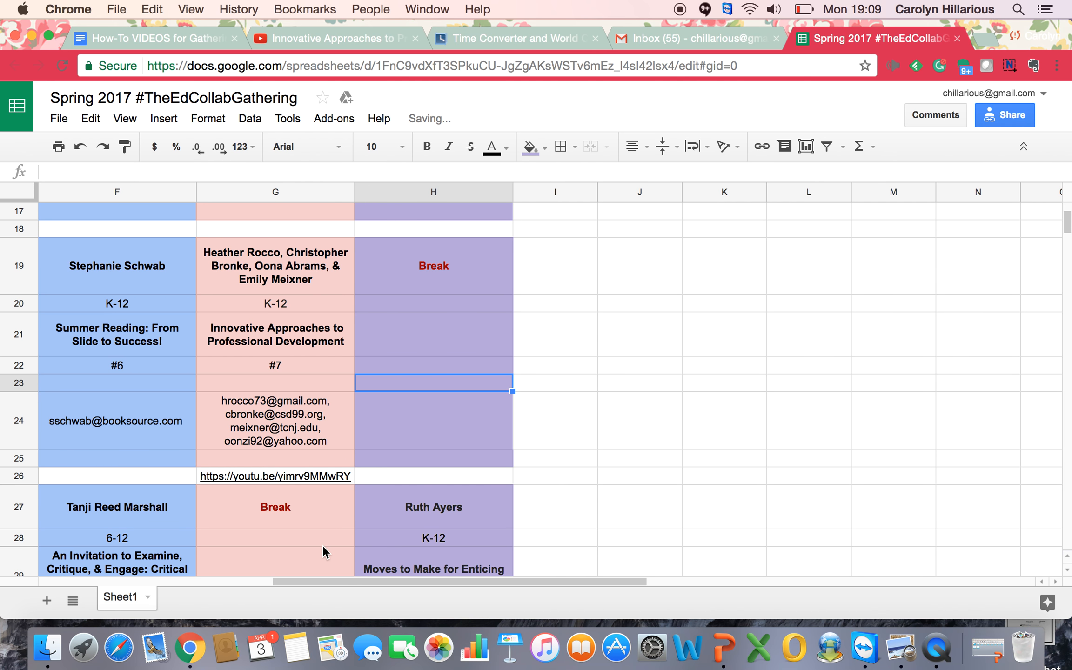